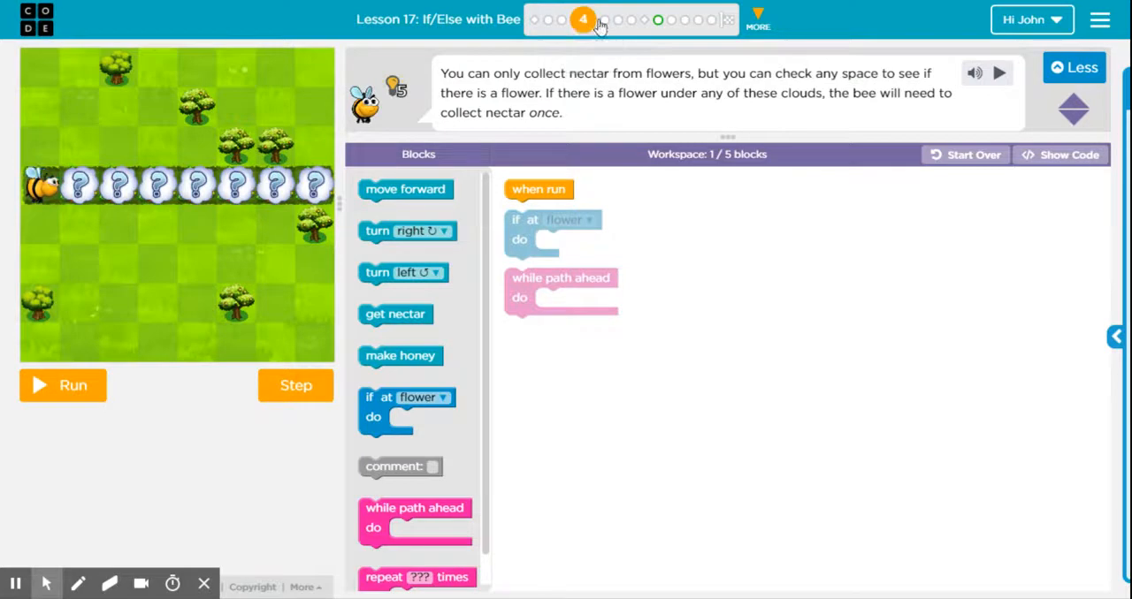
# - Scroll the workspace to reach the if-at-flower block under when run
pyautogui.scroll(-3)
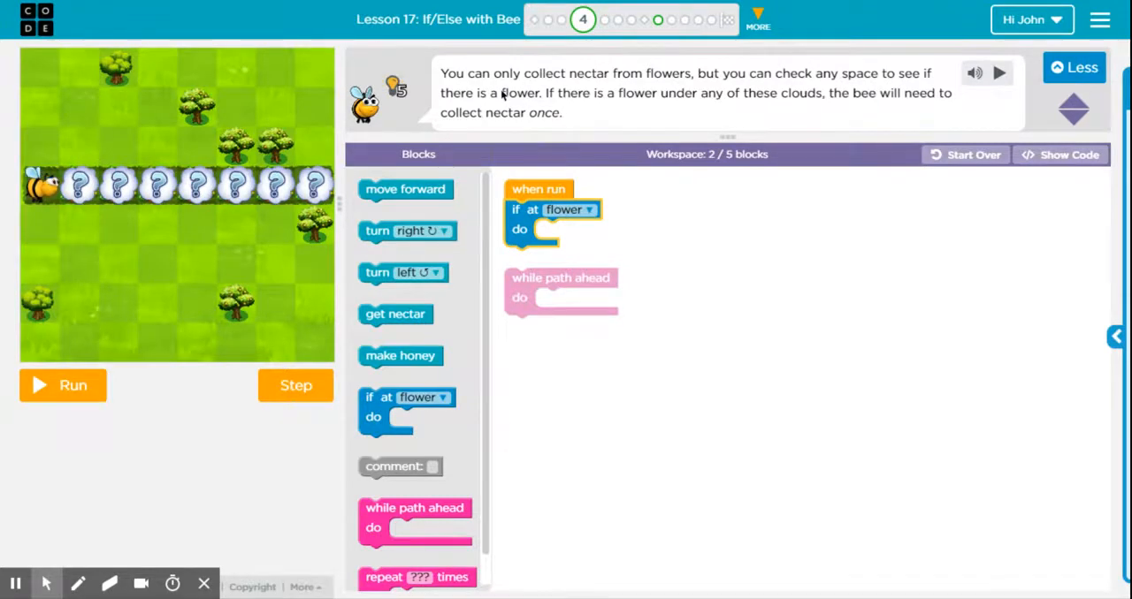
pyautogui.moveTo(469, 127)
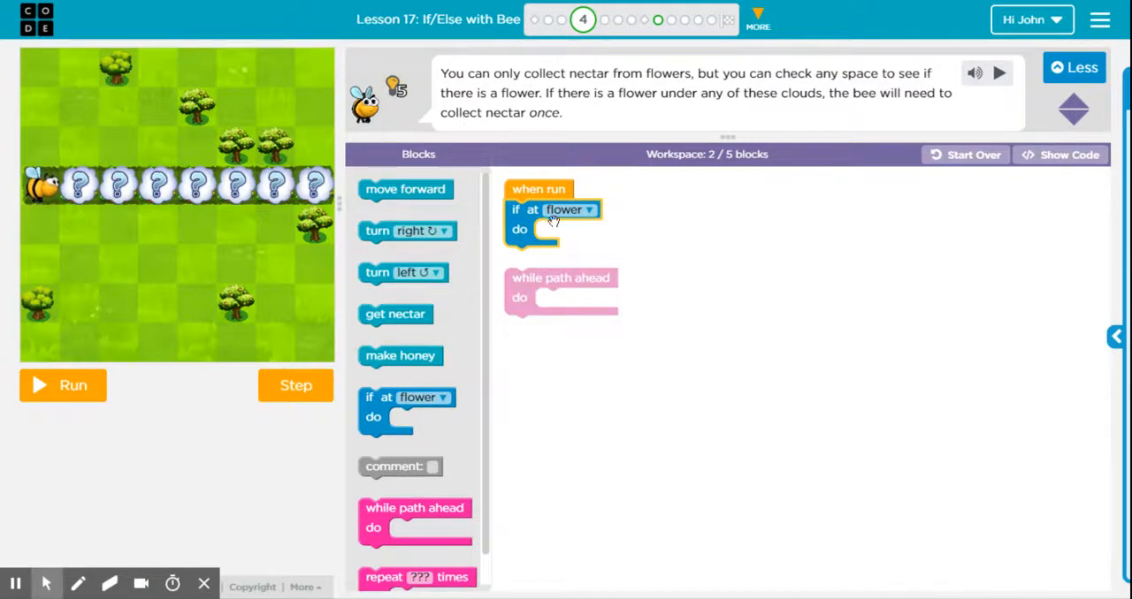
# - Build a while-path-ahead loop with move forward, then get nectar if at a flower
pyautogui.moveTo(396, 315); pyautogui.dragTo(565, 244)
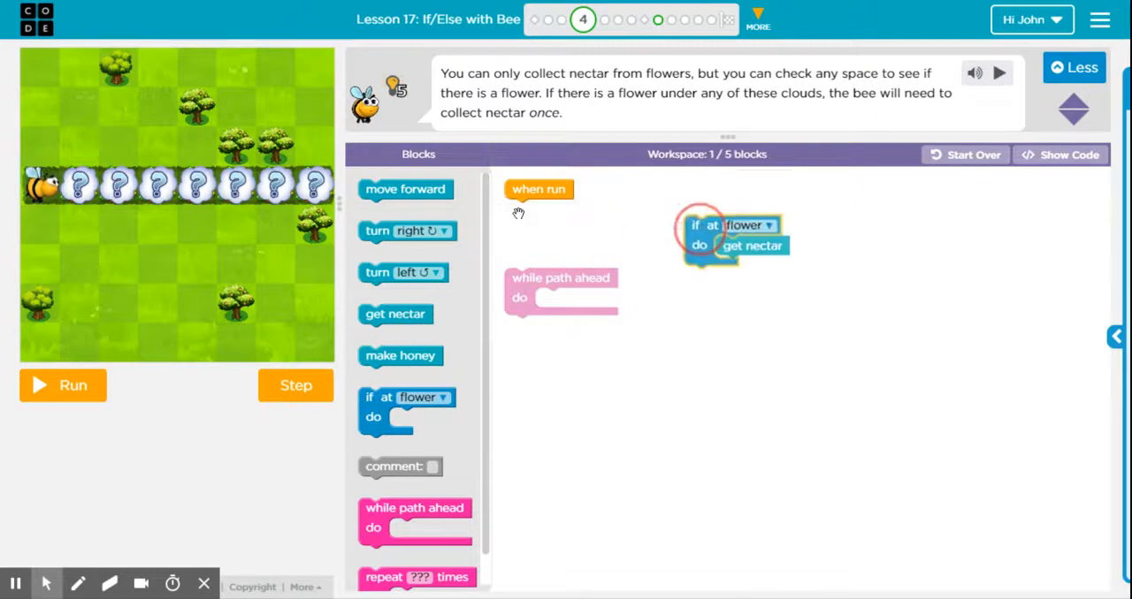
pyautogui.moveTo(708, 233); pyautogui.dragTo(548, 247)
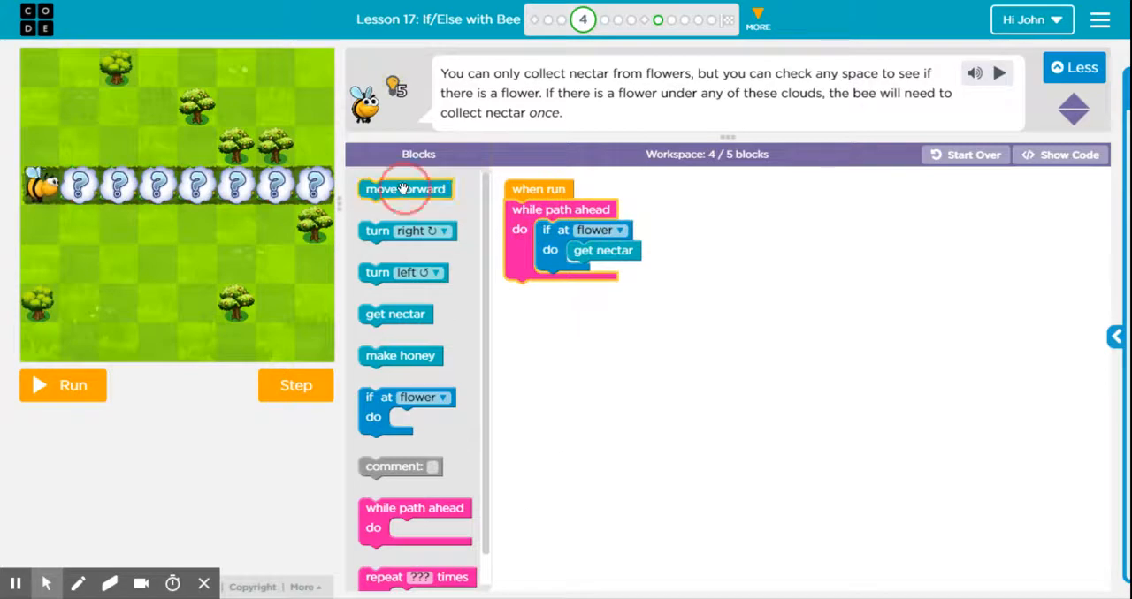
pyautogui.moveTo(405, 187); pyautogui.dragTo(580, 241)
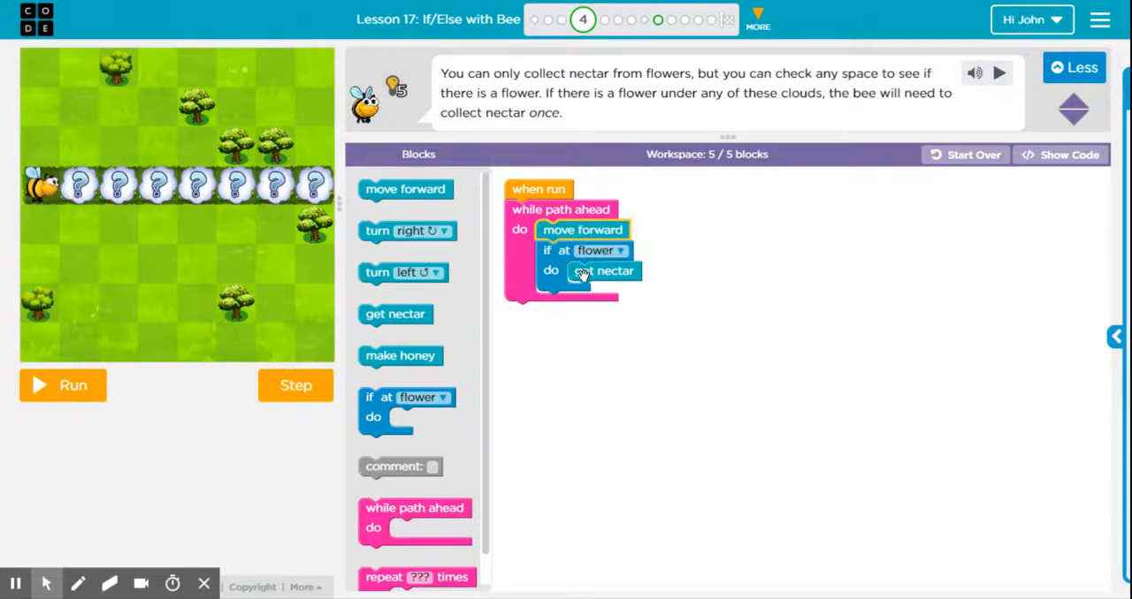
pyautogui.moveTo(604, 271)
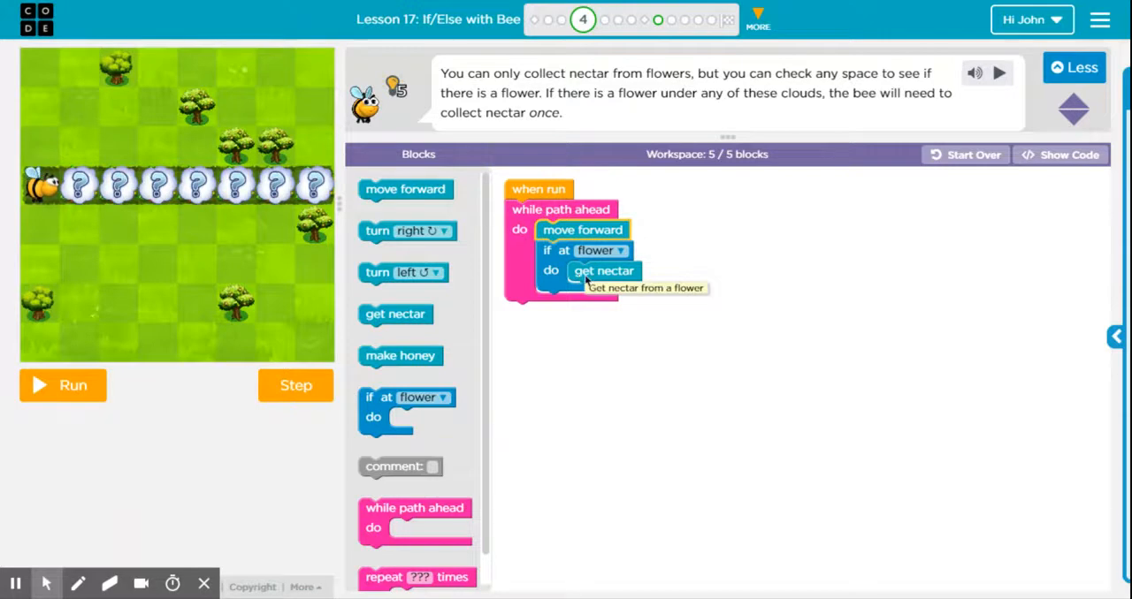
pyautogui.moveTo(80, 415)
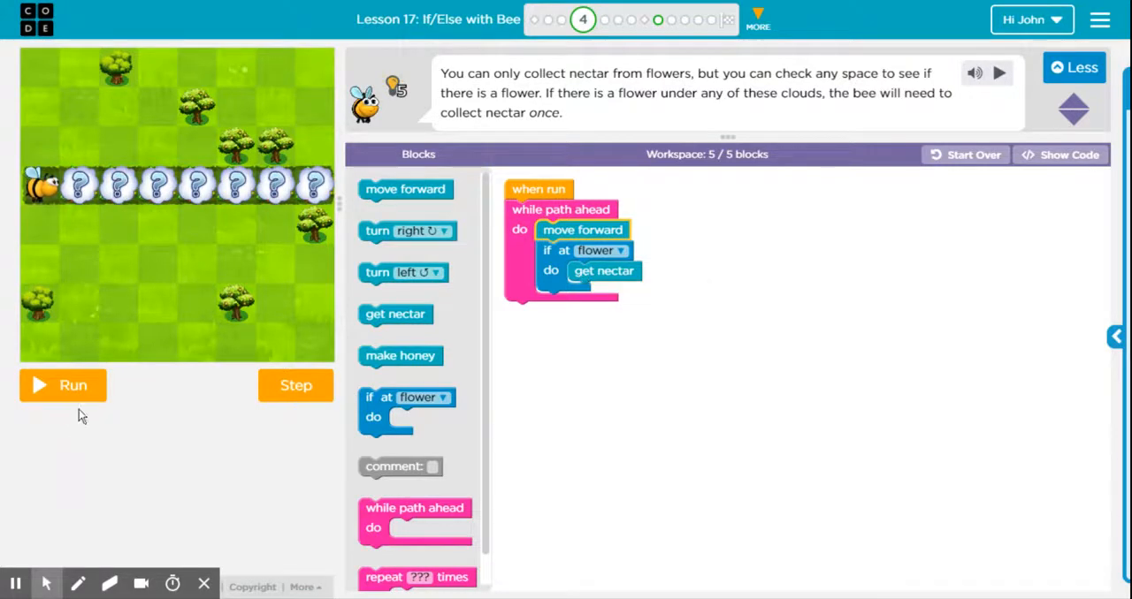
# - Run the program so the bee collects every flower's nectar, then continue to puzzle 5
pyautogui.click(62, 386)
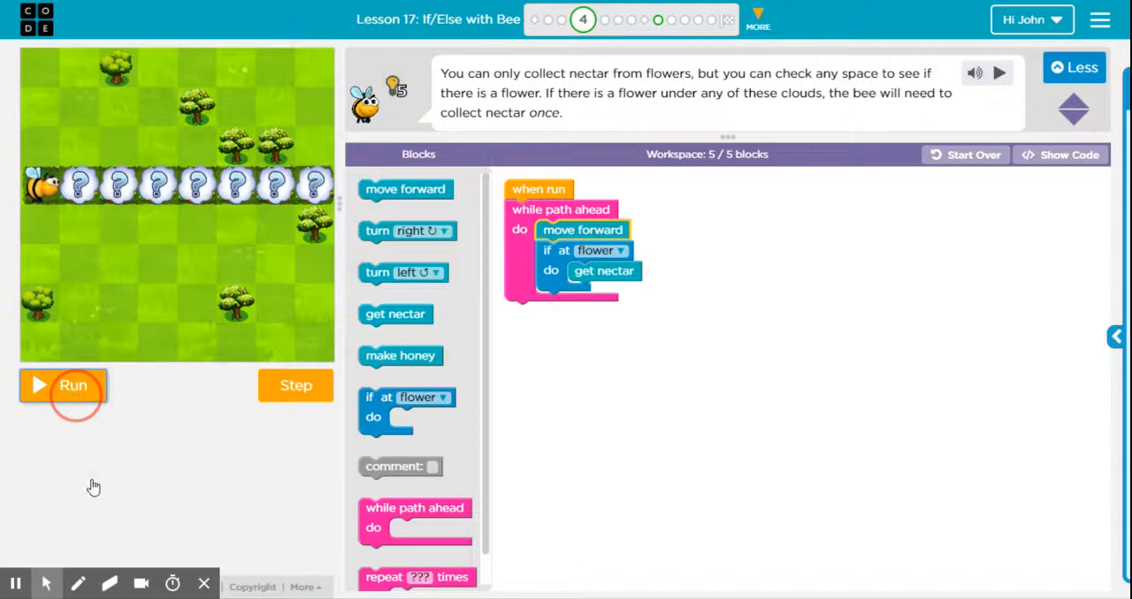
pyautogui.click(62, 386)
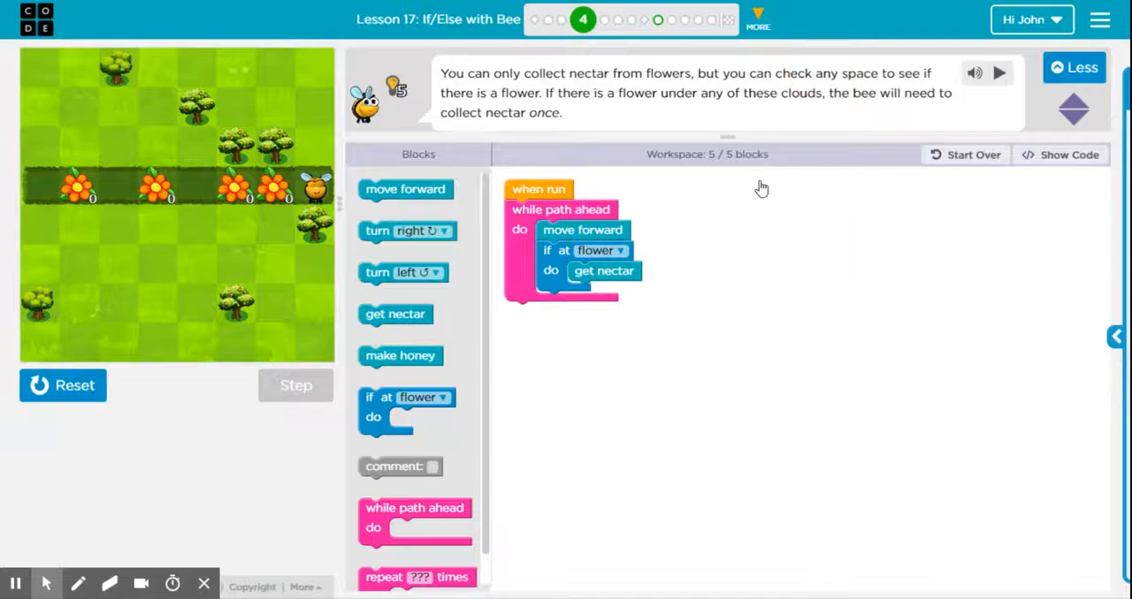
pyautogui.click(658, 19)
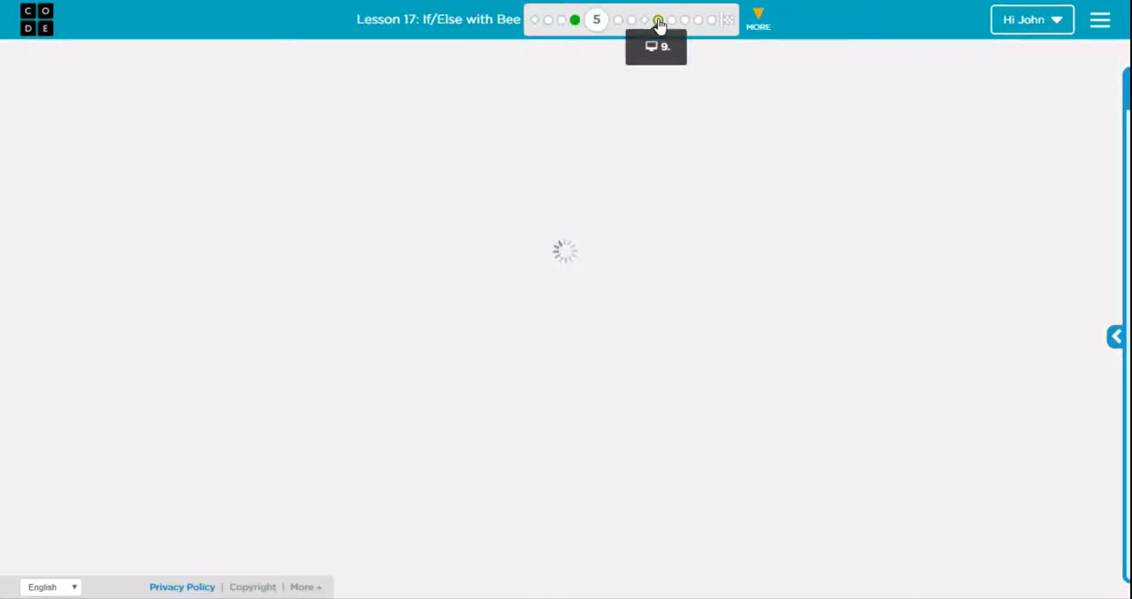
# - Jump to puzzle 9 and fill the if/else: get nectar at a flower, otherwise make honey
pyautogui.click(656, 20)
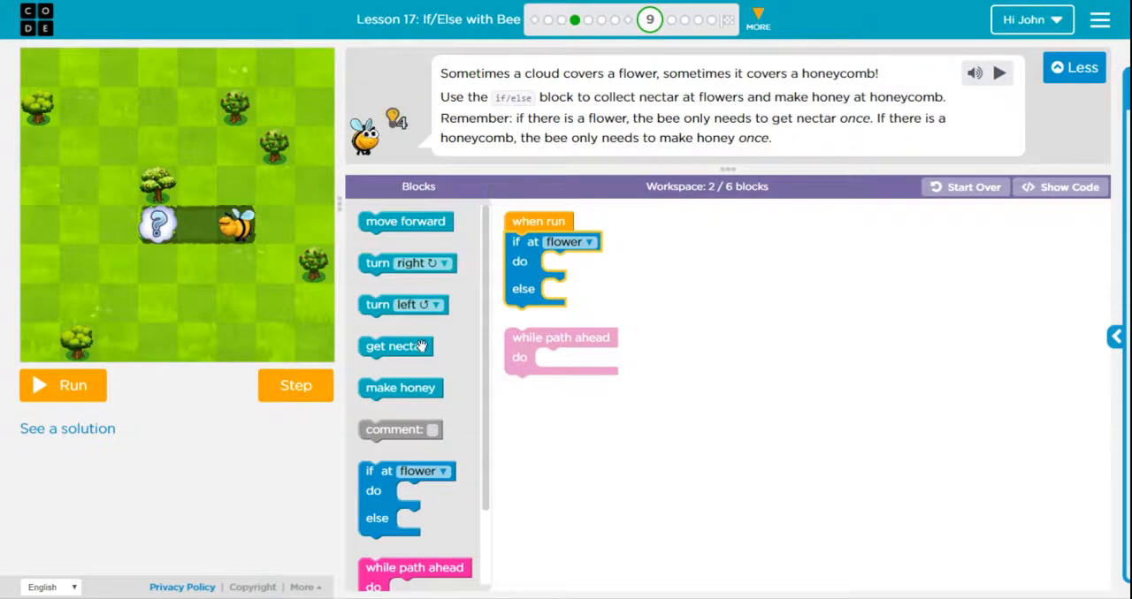
pyautogui.moveTo(396, 346); pyautogui.dragTo(594, 272)
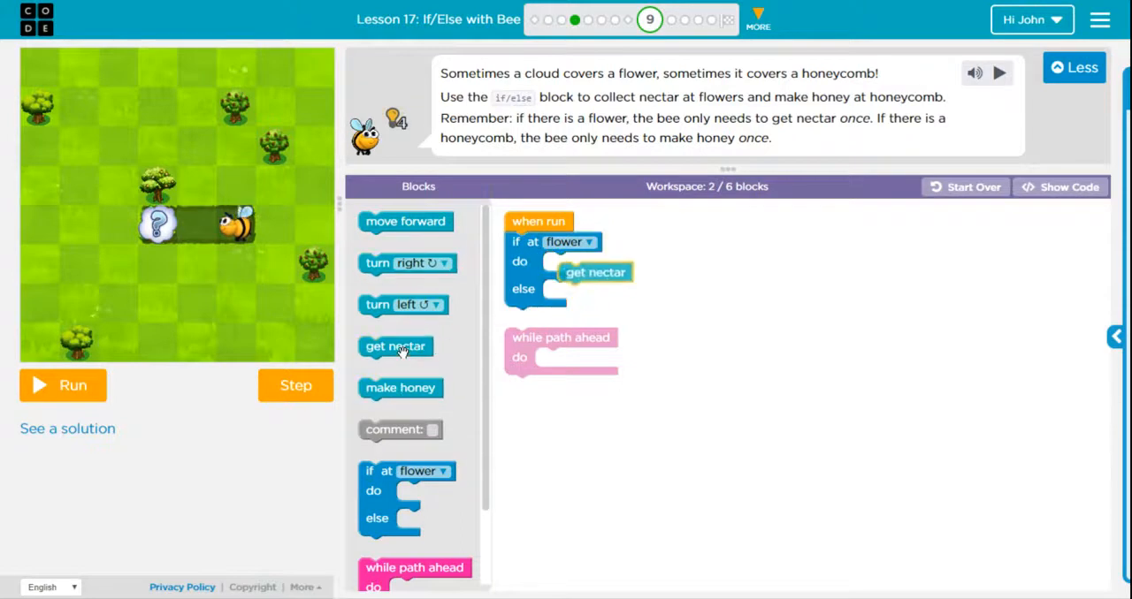
pyautogui.moveTo(399, 387); pyautogui.dragTo(553, 304)
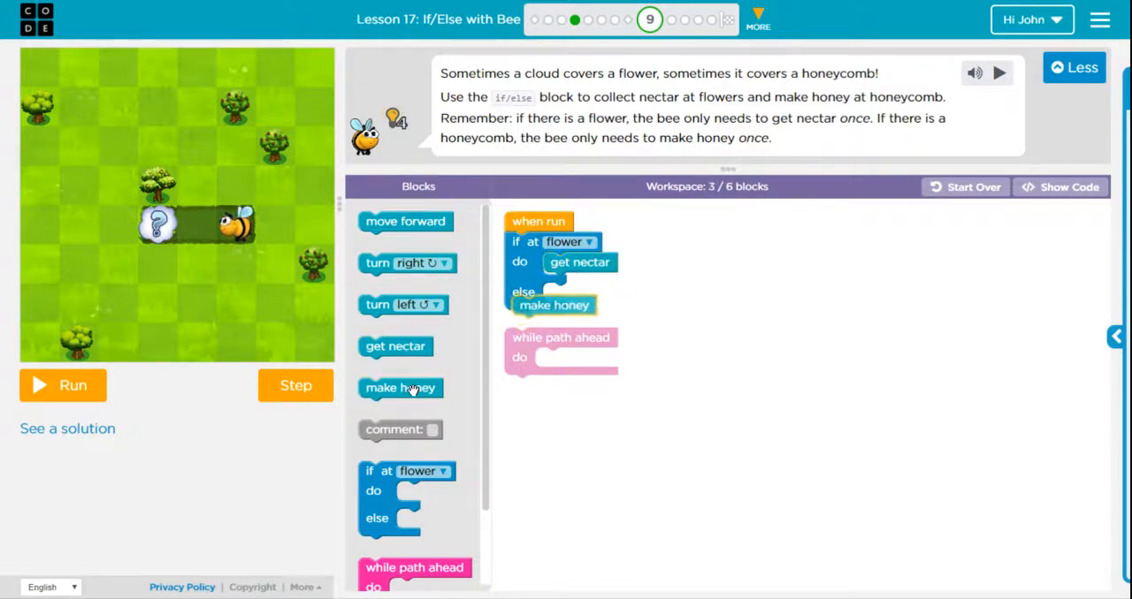
pyautogui.moveTo(555, 304); pyautogui.dragTo(584, 294)
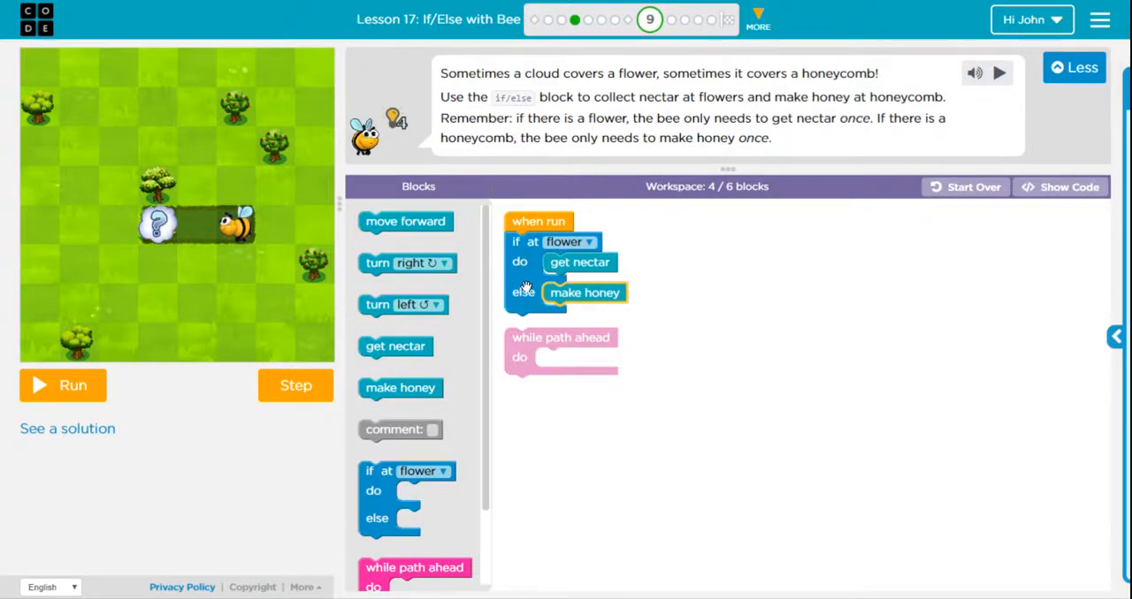
pyautogui.moveTo(523, 290)
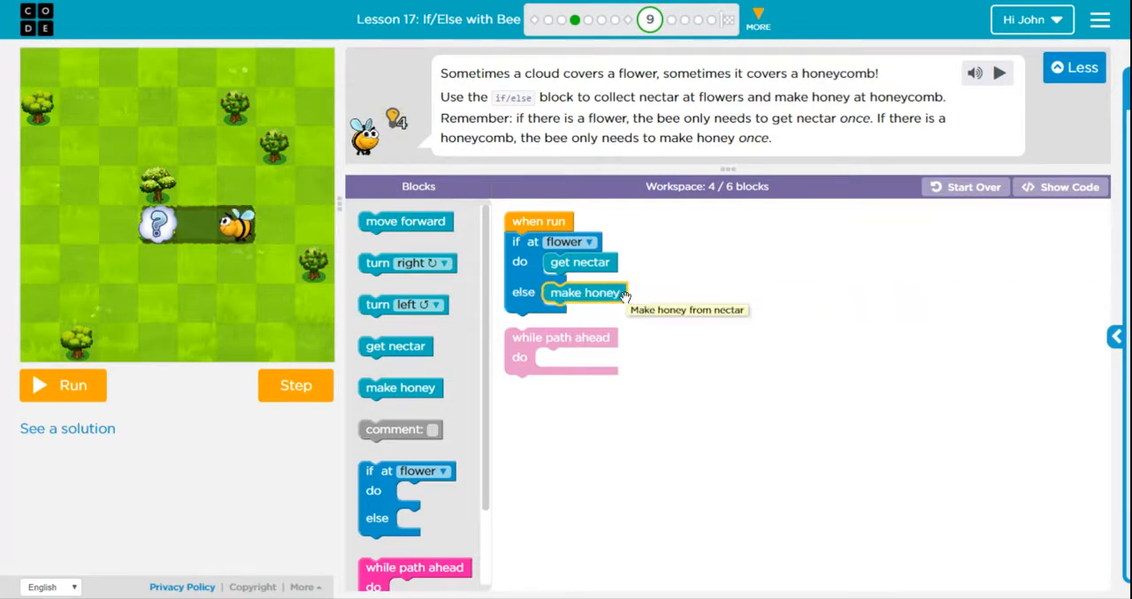
pyautogui.moveTo(524, 260)
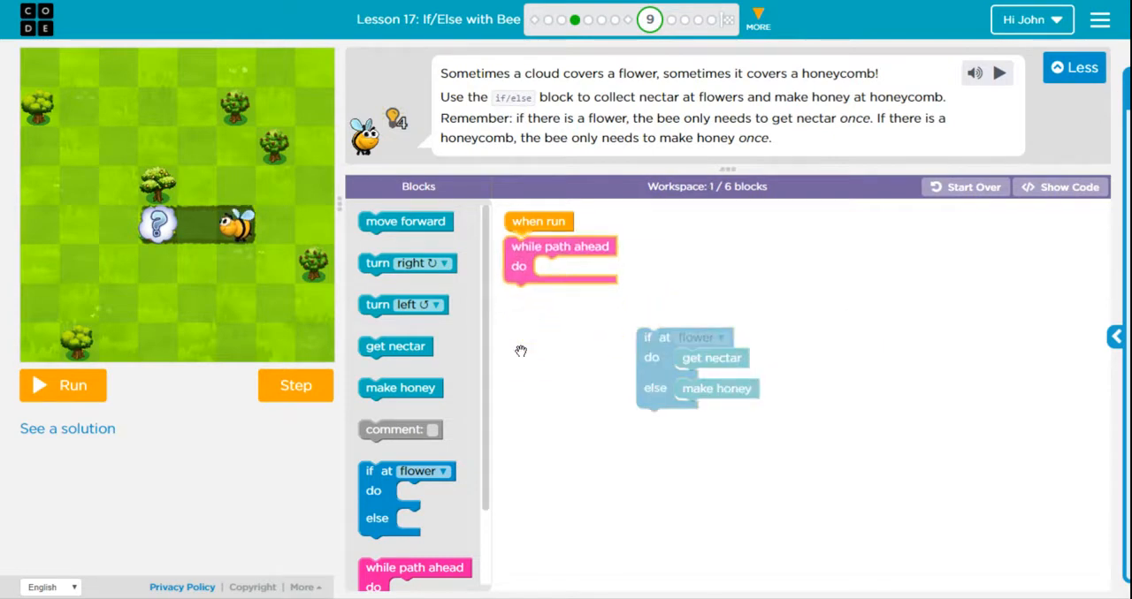
# - Loop the flower if/else with path ahead, run it to a honeycomb warning, then start swapping in forward moves
pyautogui.moveTo(698, 336); pyautogui.dragTo(549, 265)
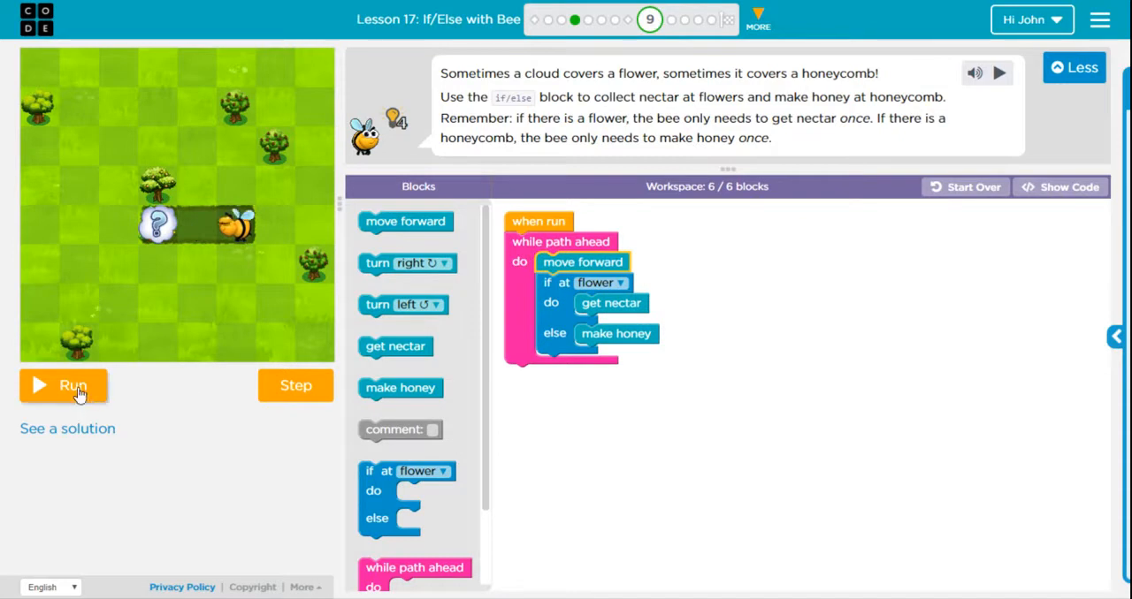
pyautogui.click(64, 386)
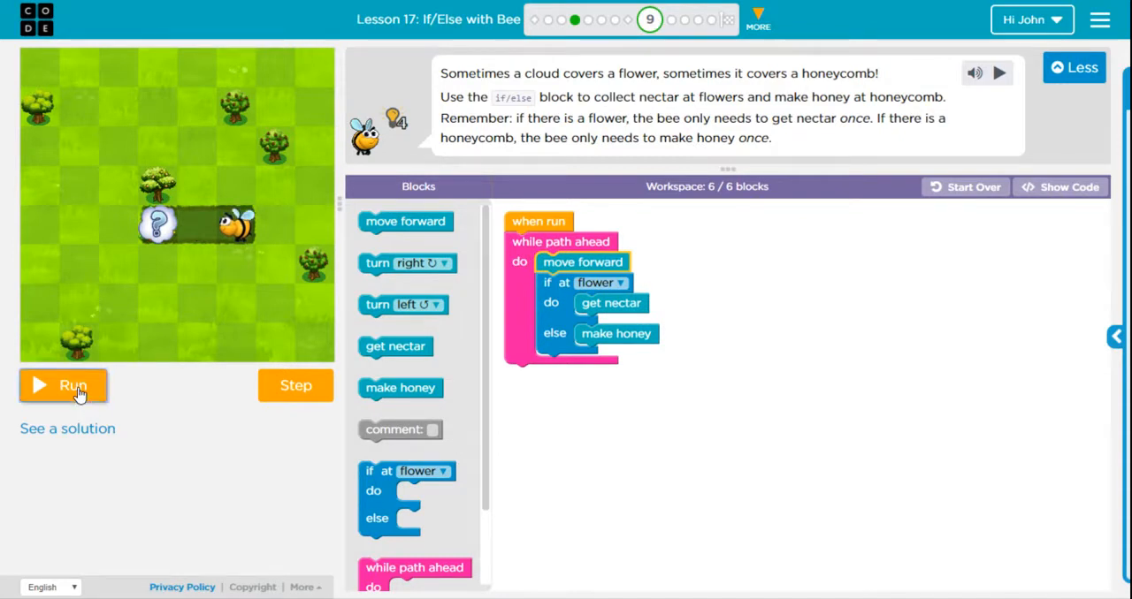
pyautogui.click(74, 386)
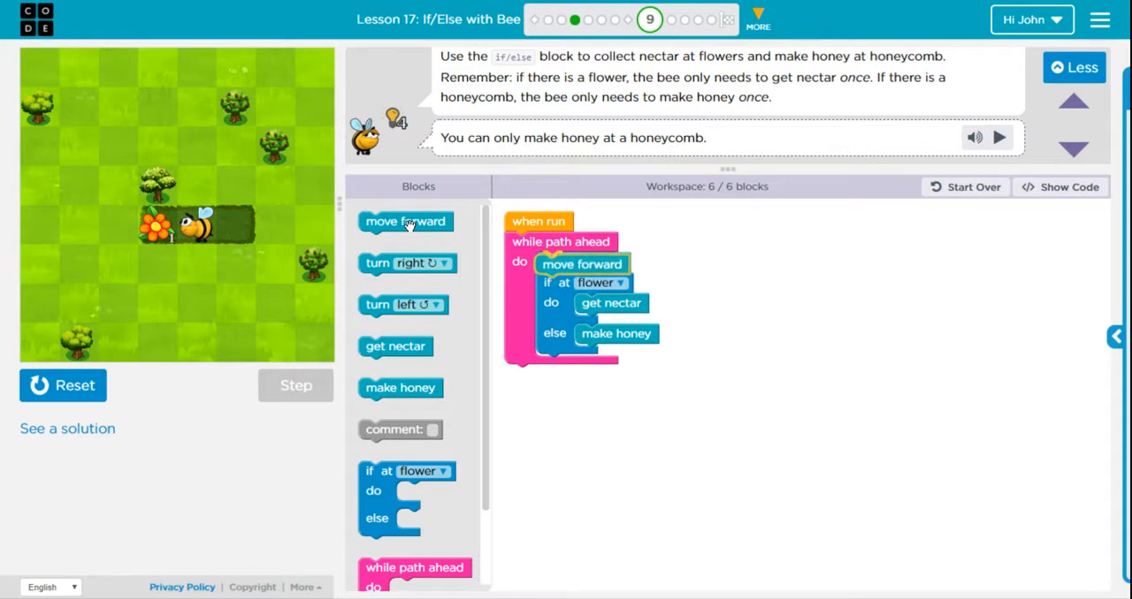
pyautogui.moveTo(405, 221); pyautogui.dragTo(583, 283)
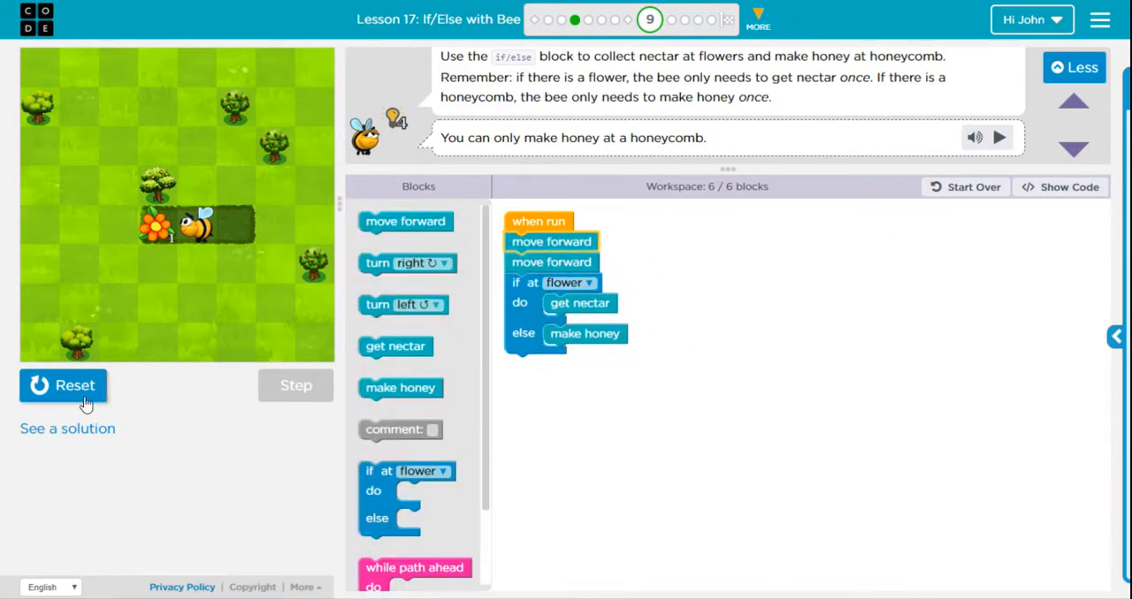
# - Reset the bee to its starting square for the two-forward-move if/else script
pyautogui.click(64, 386)
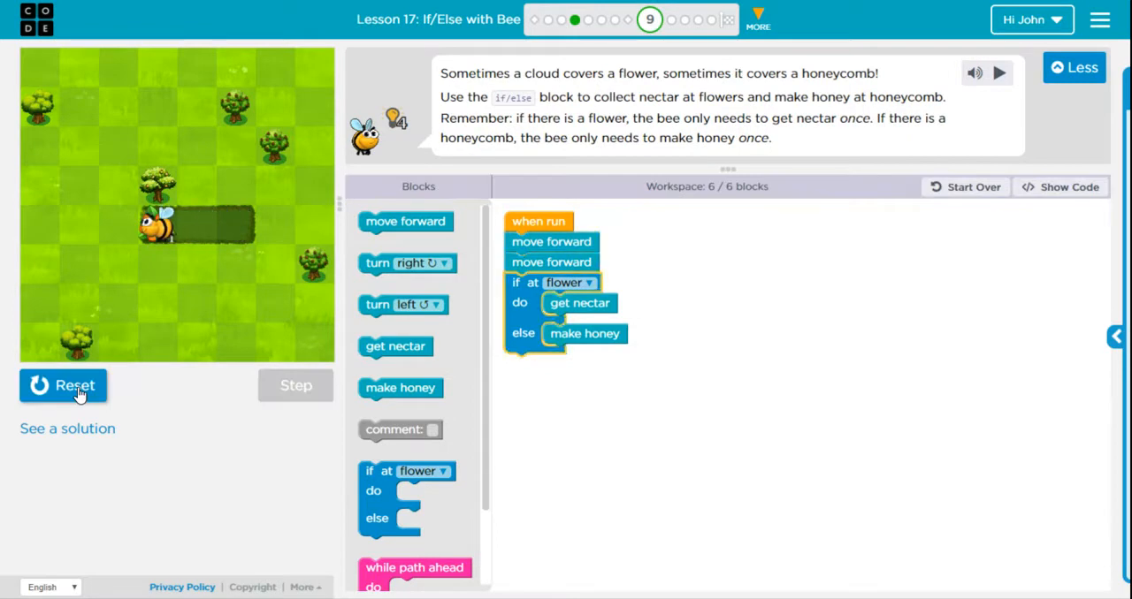